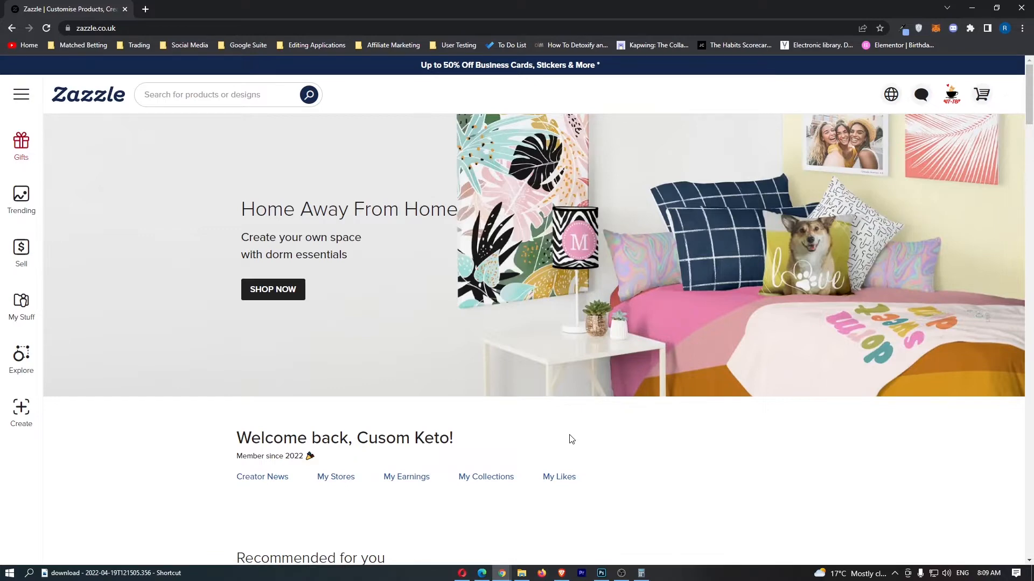
pyautogui.moveTo(922, 161)
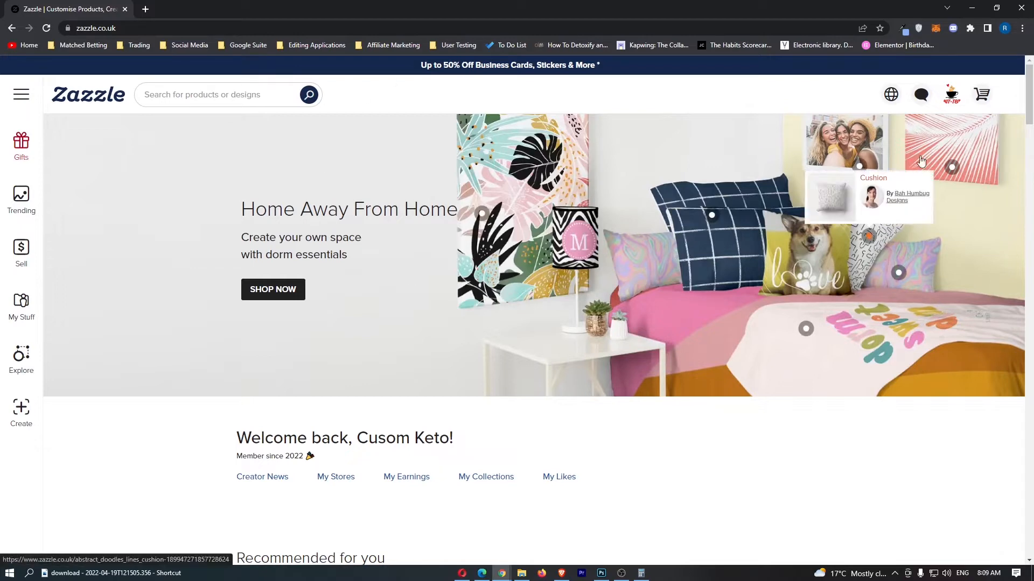
# Navigate from the account menu through My Account to the personal profile page
pyautogui.click(951, 94)
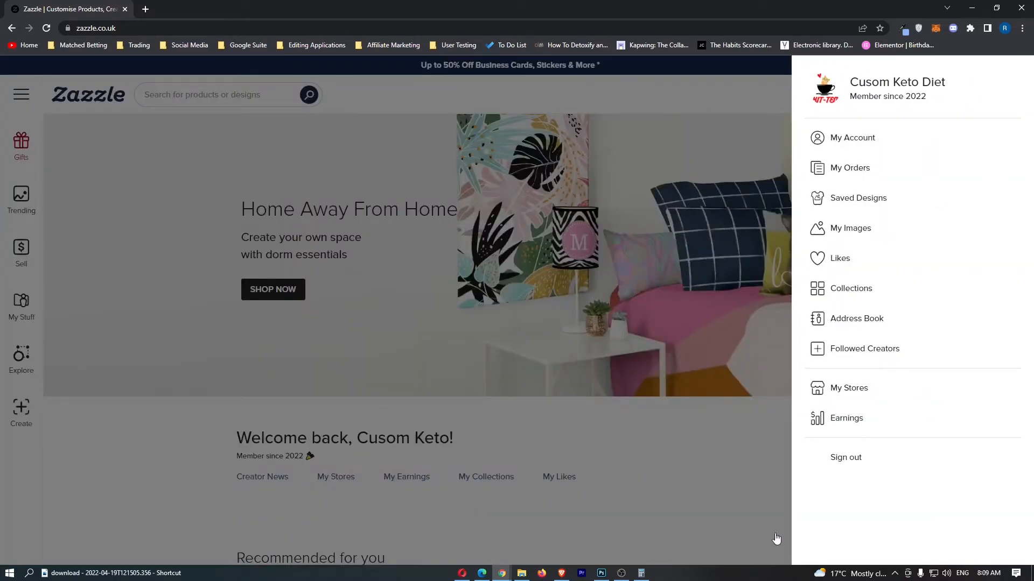
pyautogui.moveTo(851, 137)
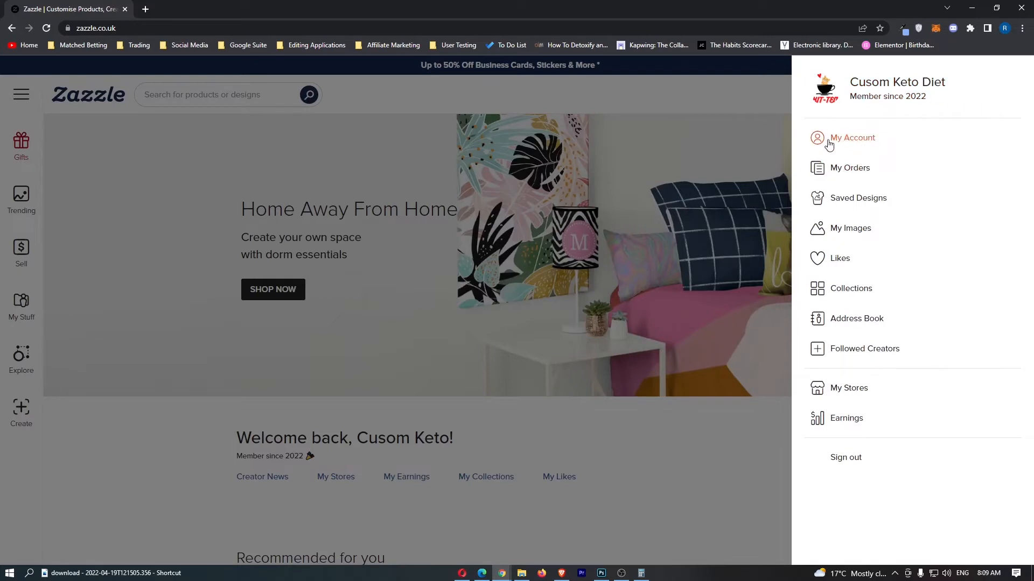
pyautogui.click(851, 137)
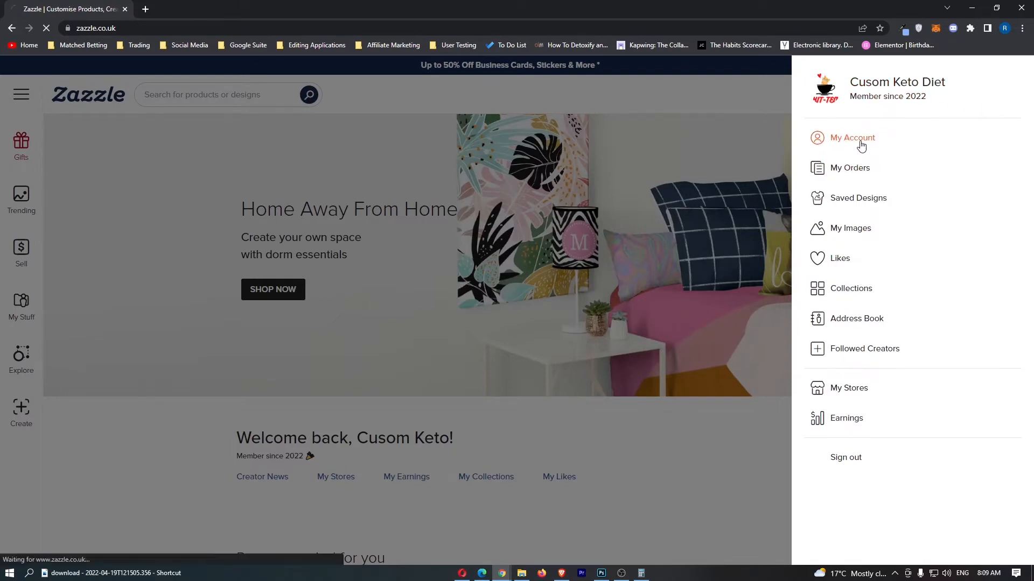
pyautogui.click(852, 138)
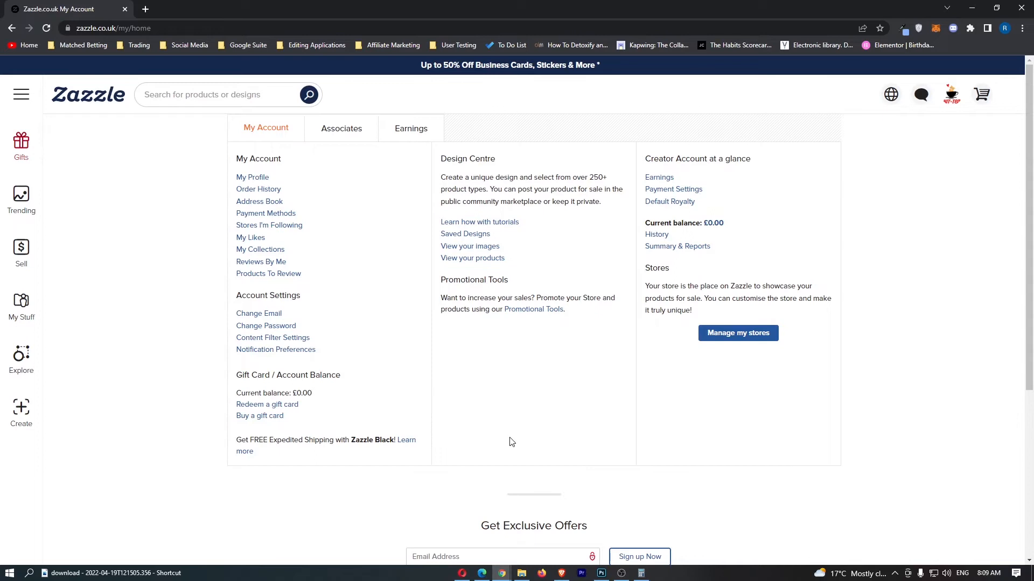
pyautogui.moveTo(534, 350)
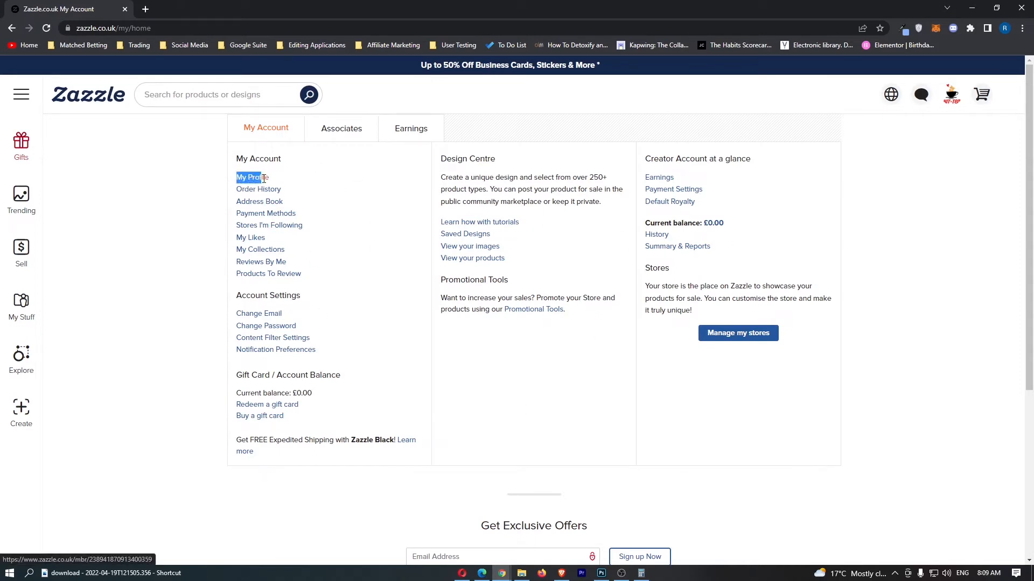
pyautogui.click(249, 178)
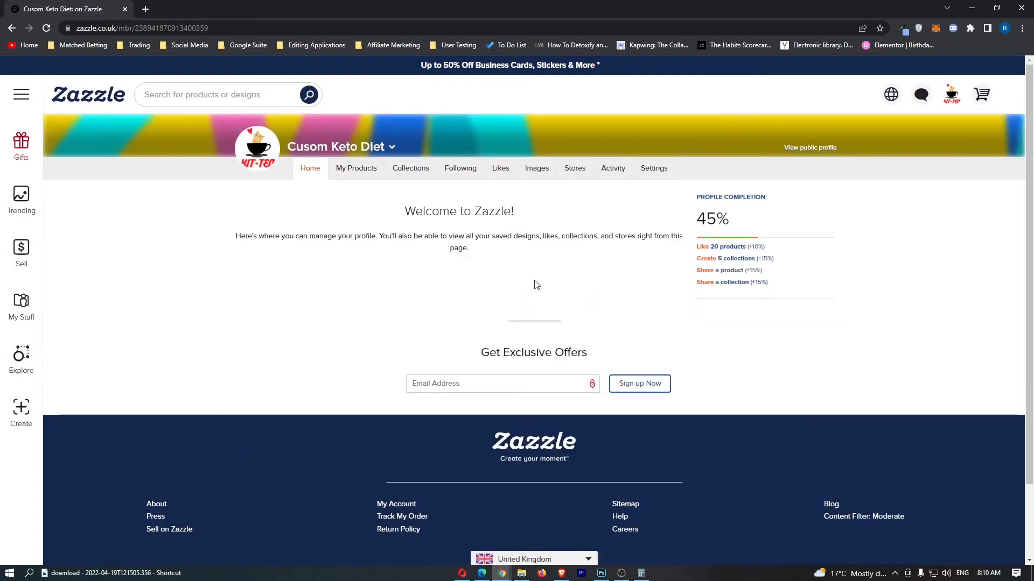
pyautogui.moveTo(354, 176)
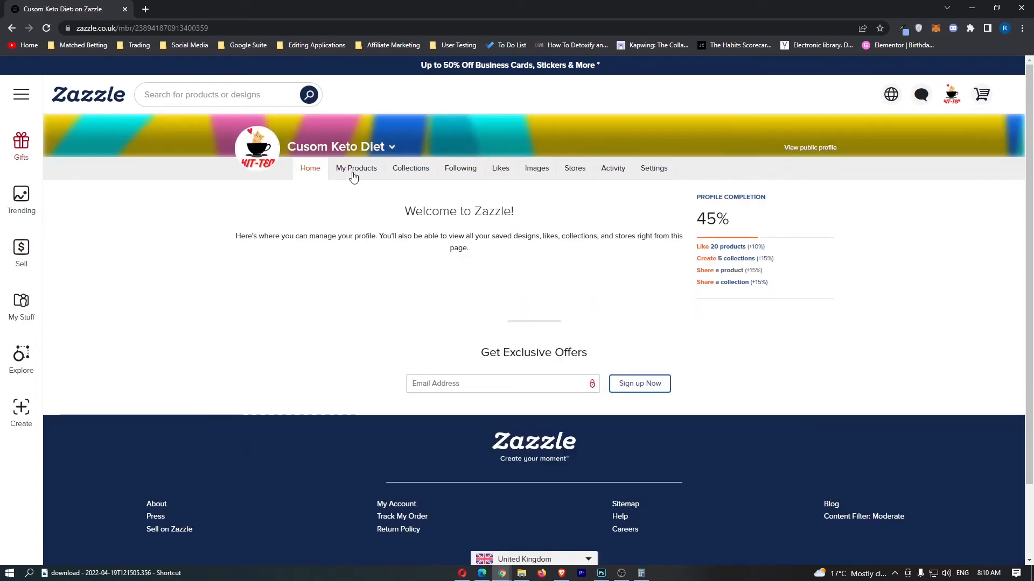
# Show the profile's My Products section filtered to the Under Review list
pyautogui.click(356, 168)
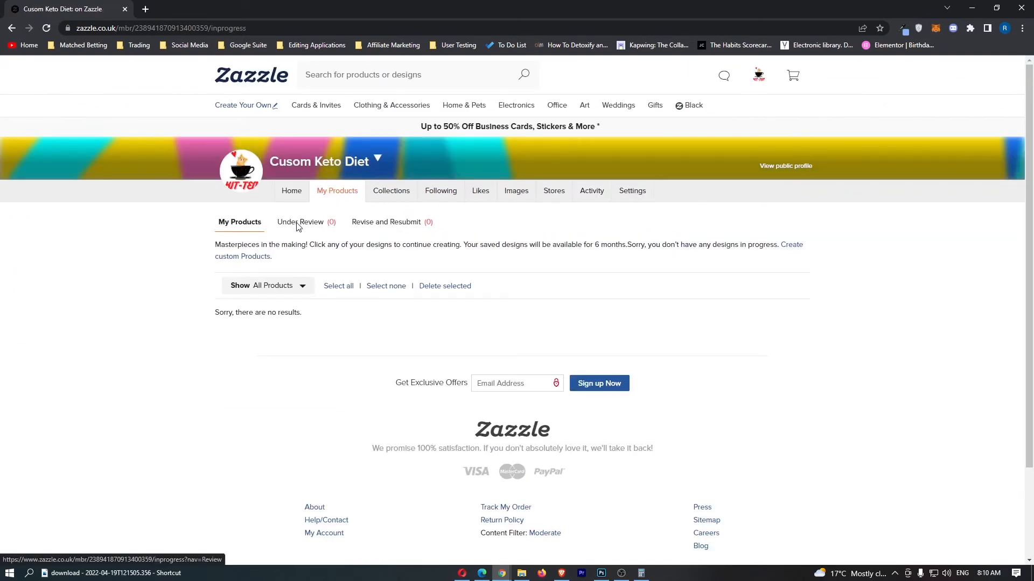
pyautogui.click(300, 222)
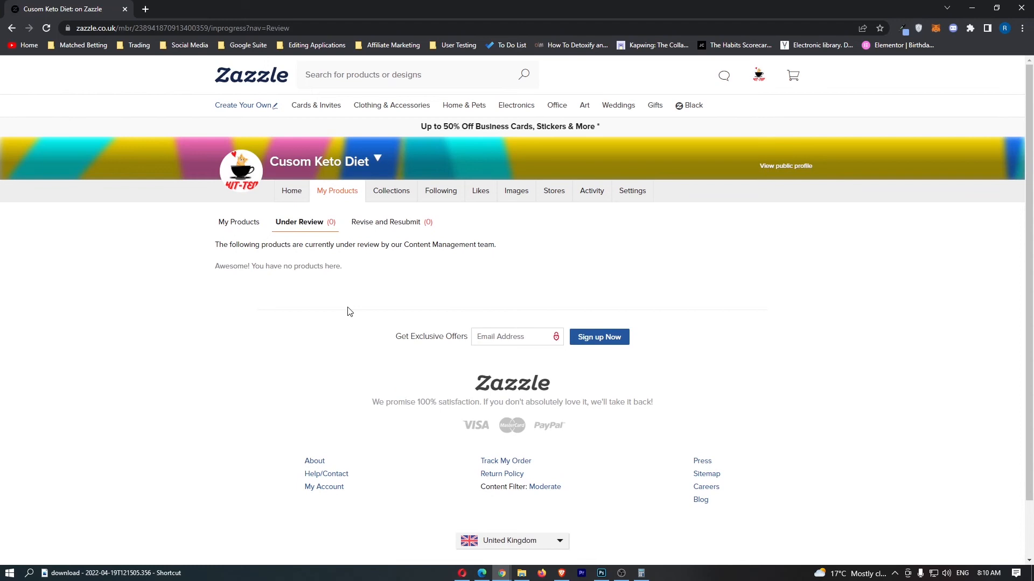